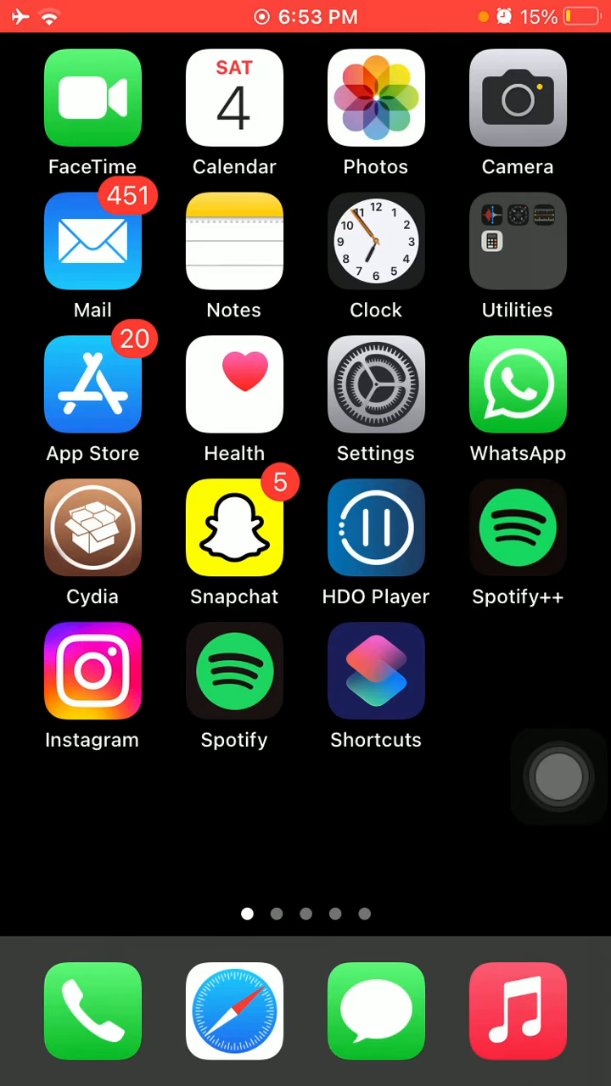
Open Settings at Apple ID > iCloud, scroll the app list, and bring up AssistiveTouch.
{"action": "scroll", "scroll_direction": "left", "scroll_amount": 3}
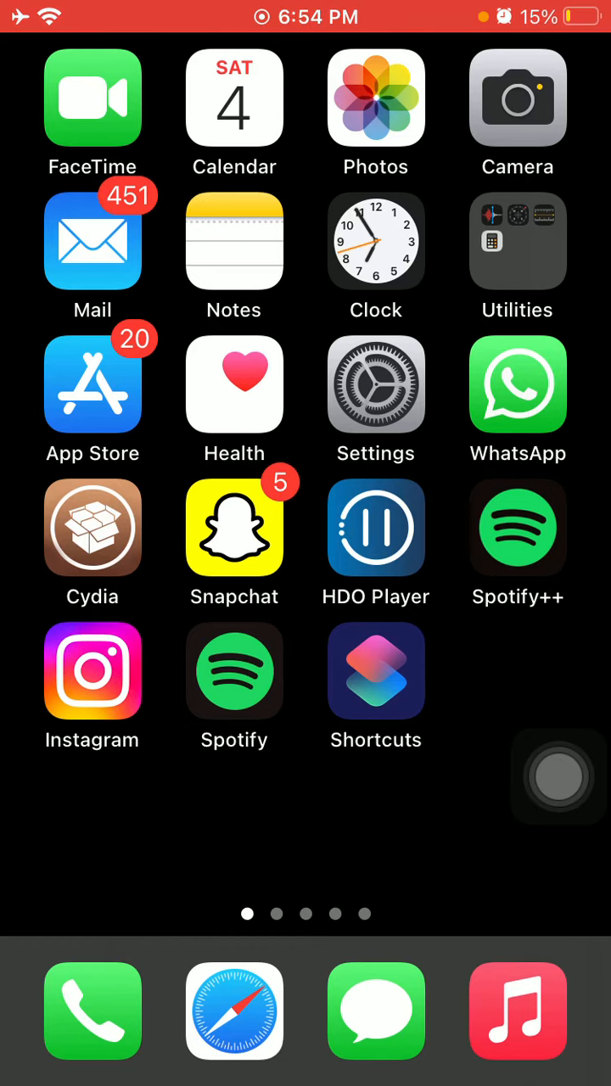
{"action": "left_click", "coordinate": [375, 384]}
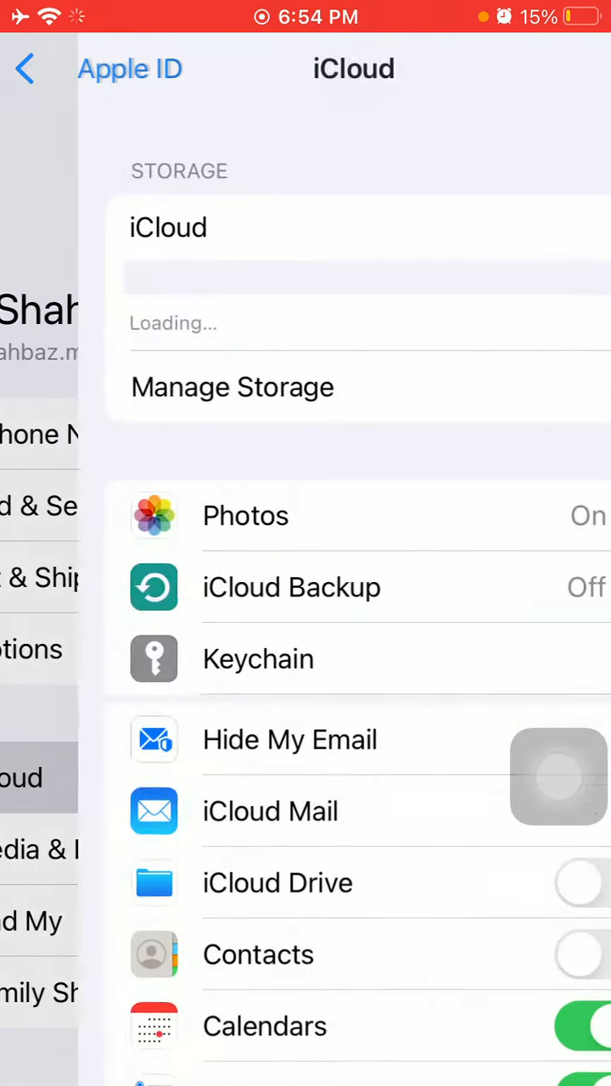
{"action": "scroll", "scroll_direction": "down", "scroll_amount": 3}
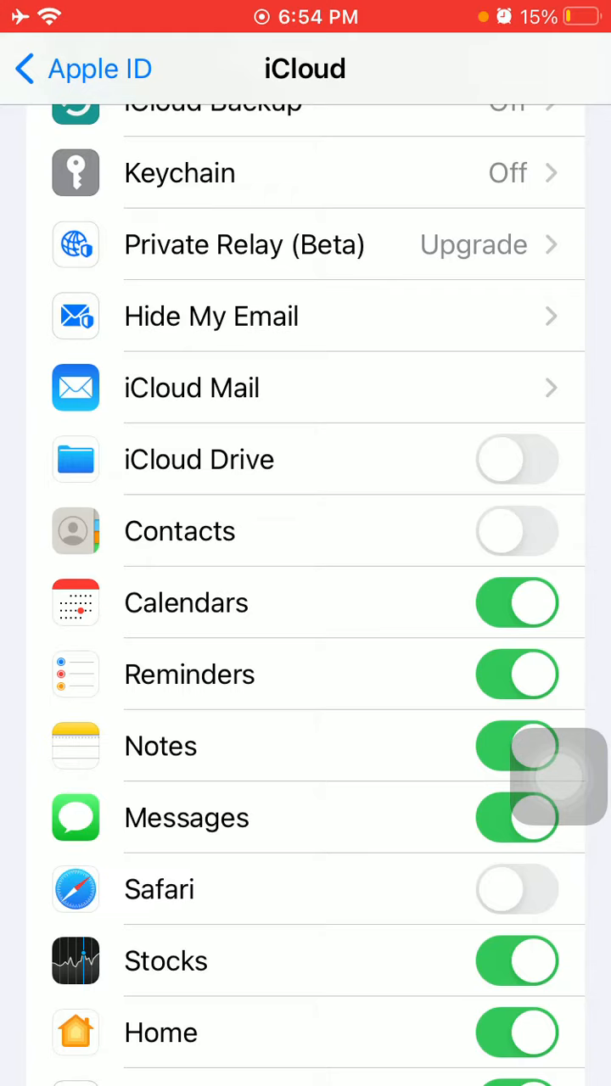
{"action": "left_click", "coordinate": [559, 776]}
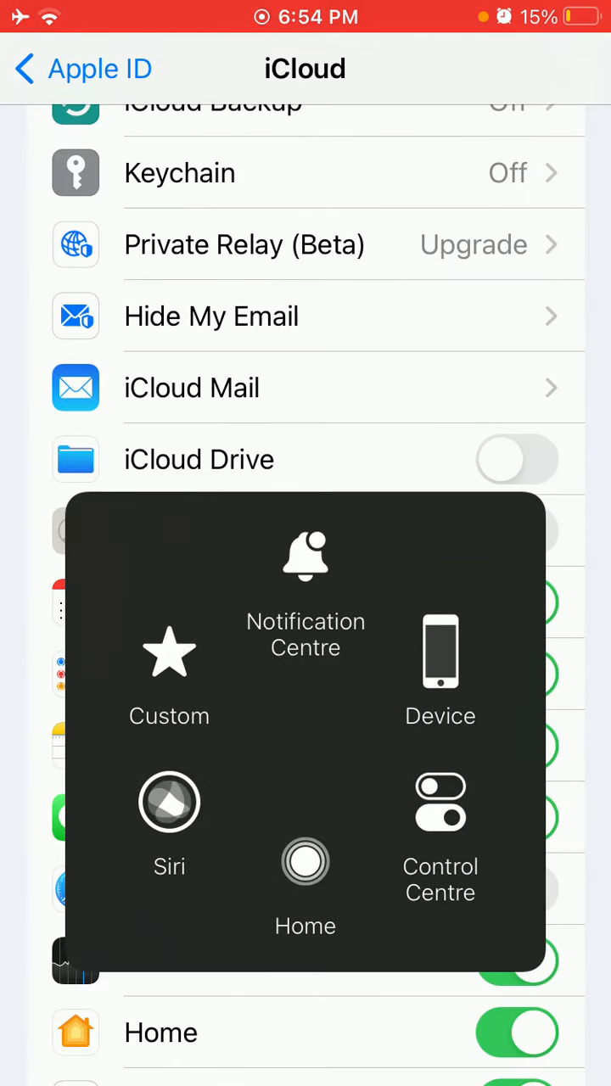
Go Home, open Settings, and switch off Contacts syncing for the Gmail account.
{"action": "left_click", "coordinate": [305, 860]}
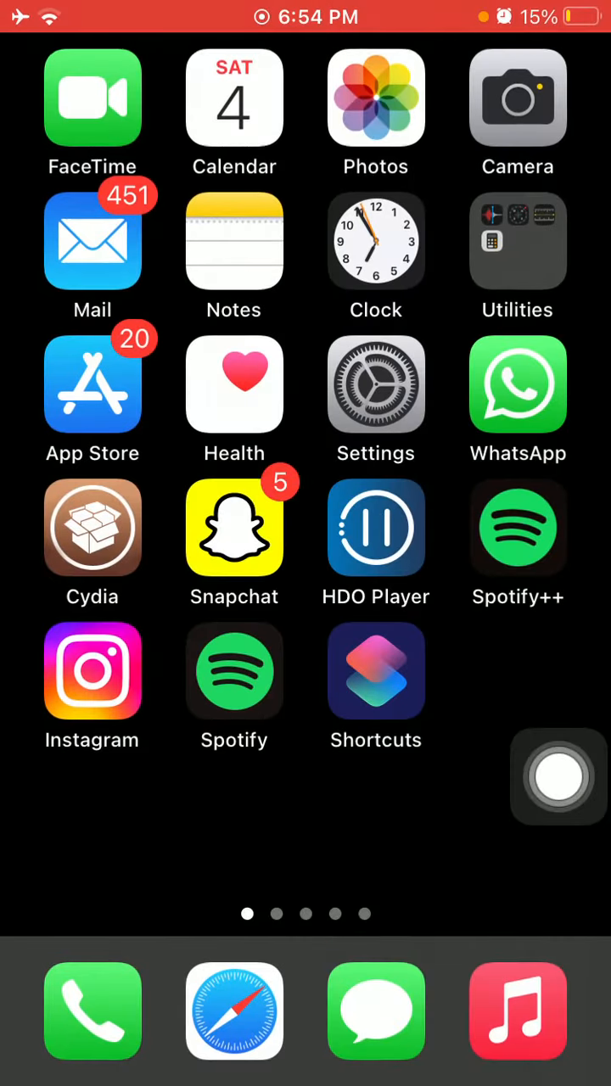
{"action": "left_click", "coordinate": [375, 383]}
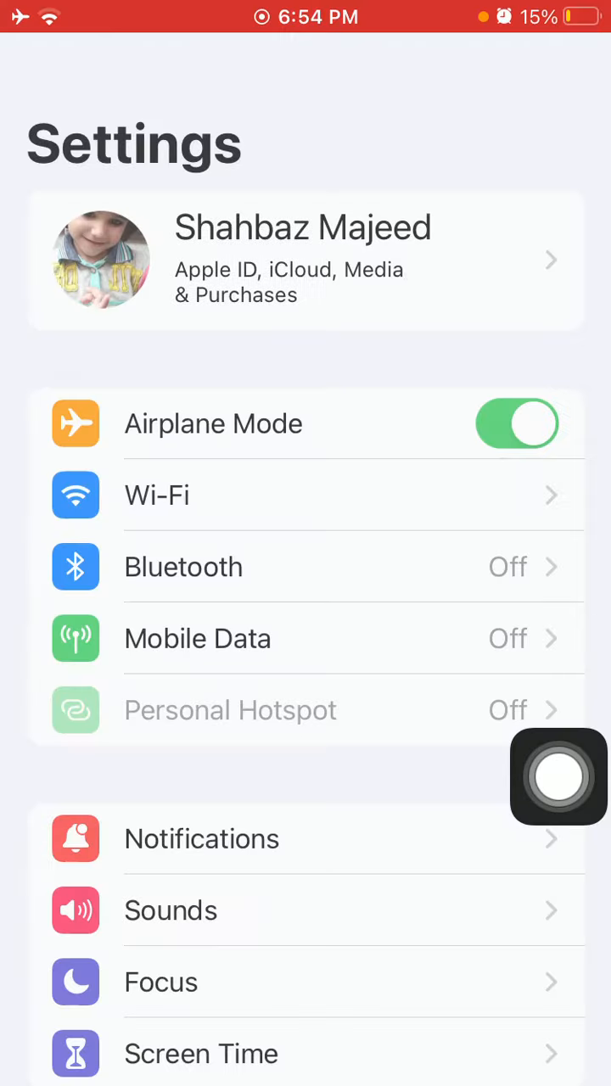
{"action": "scroll", "scroll_direction": "down", "scroll_amount": 3}
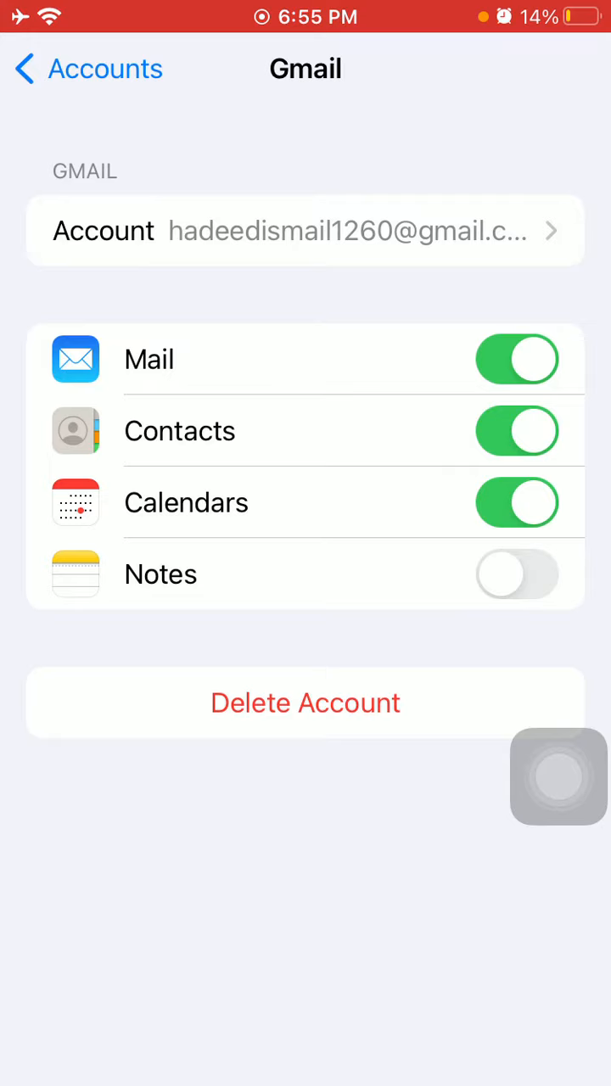
{"action": "left_click", "coordinate": [517, 431]}
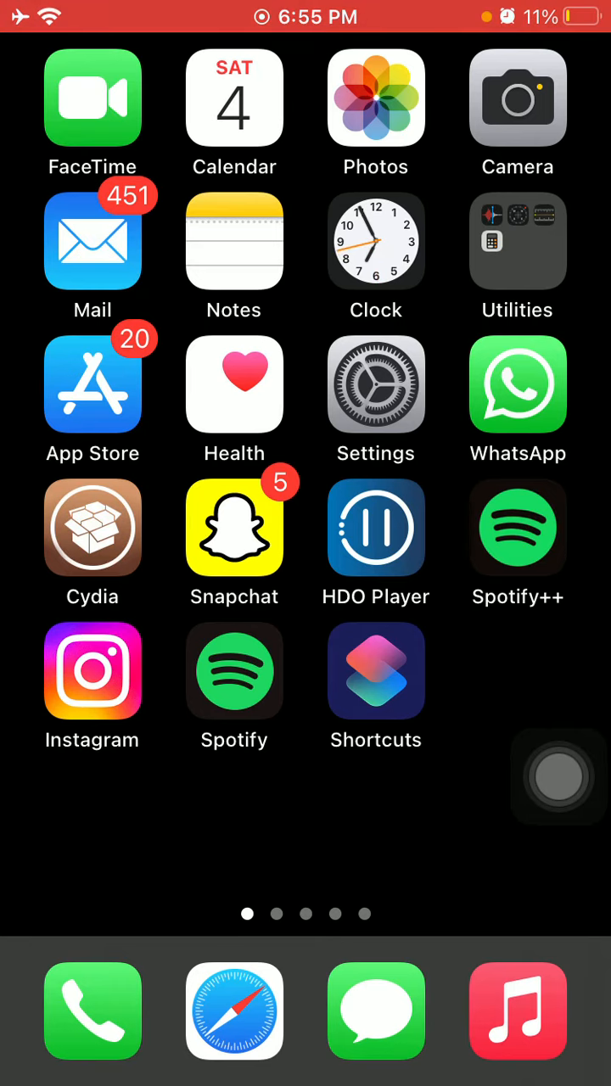
Open the Aa1 chat's contact details in WhatsApp and start editing.
{"action": "left_click", "coordinate": [517, 385]}
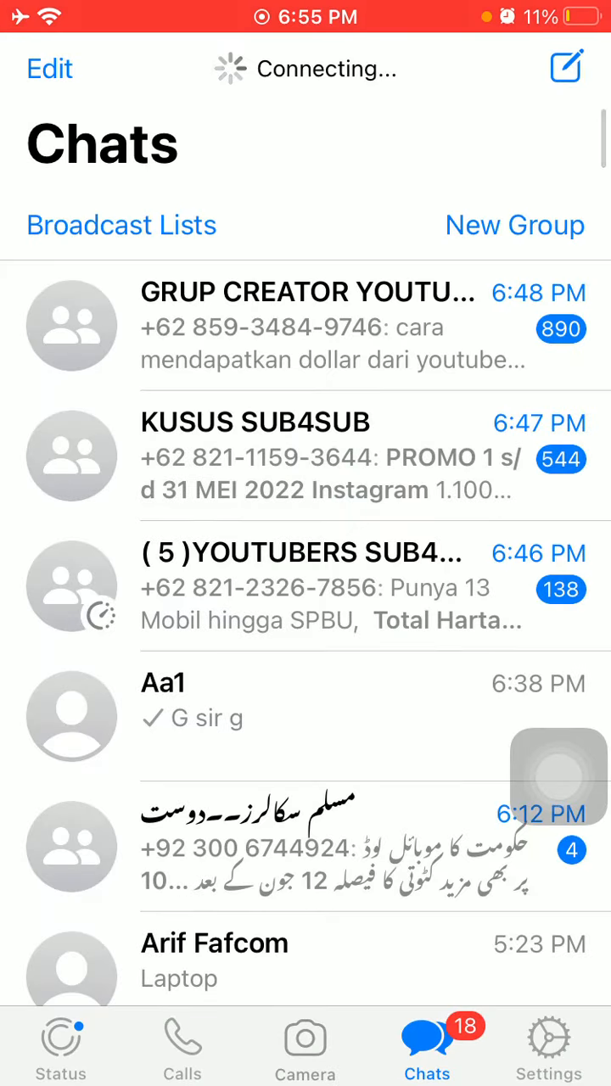
{"action": "left_click", "coordinate": [163, 700]}
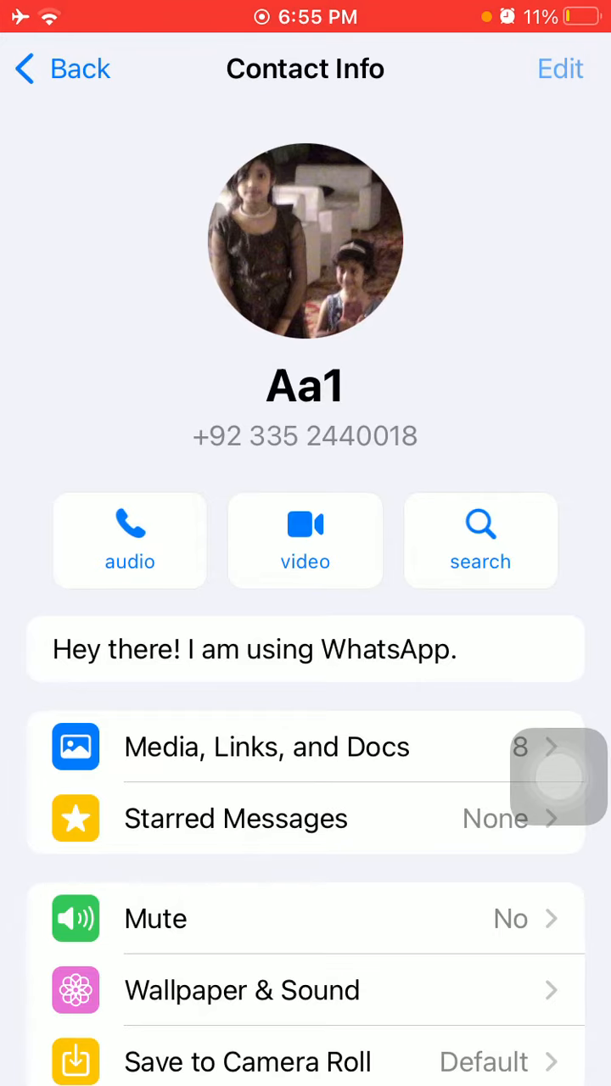
{"action": "left_click", "coordinate": [560, 69]}
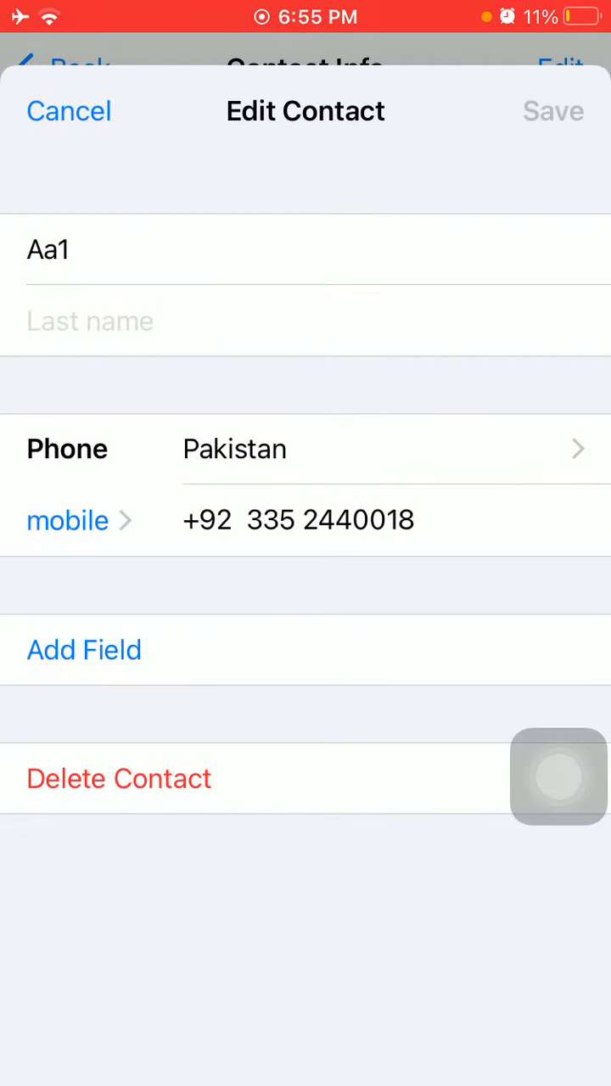
Delete the Aa1 contact and confirm the deletion.
{"action": "left_click", "coordinate": [118, 778]}
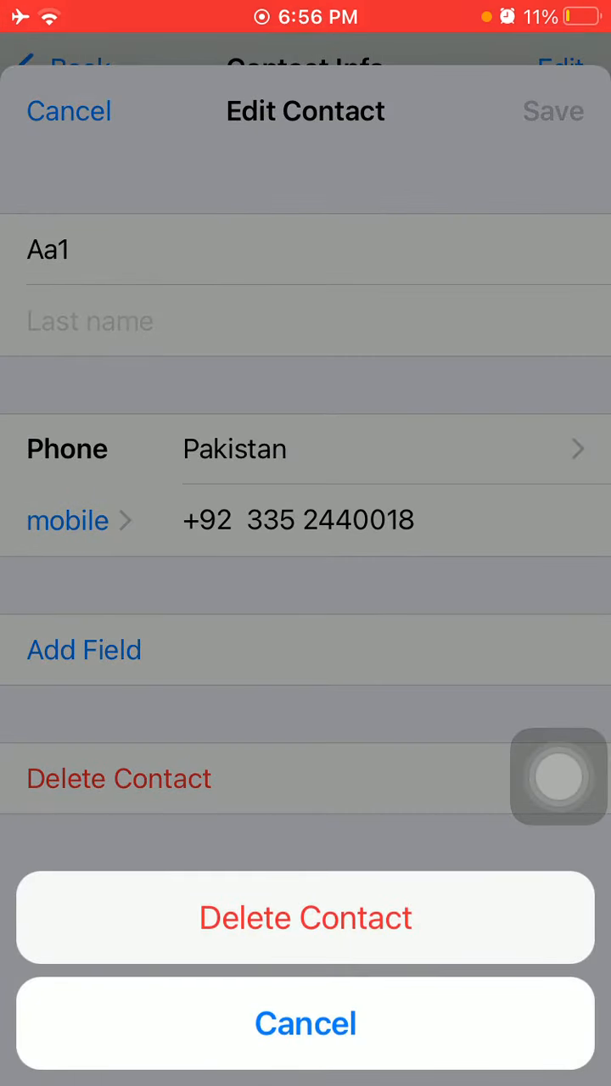
{"action": "left_click", "coordinate": [305, 1023]}
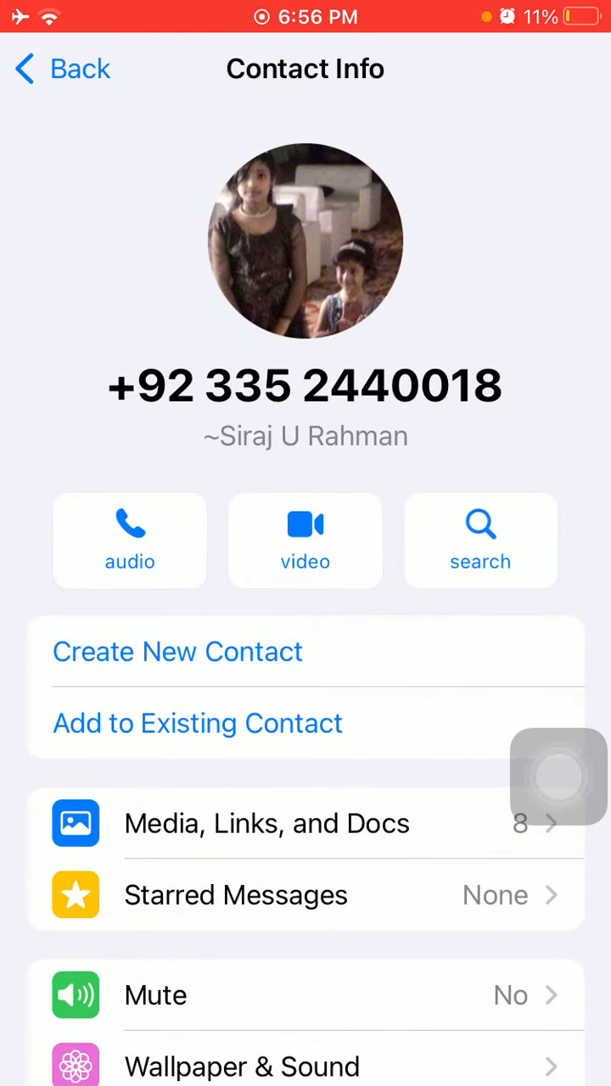
{"action": "left_click", "coordinate": [558, 776]}
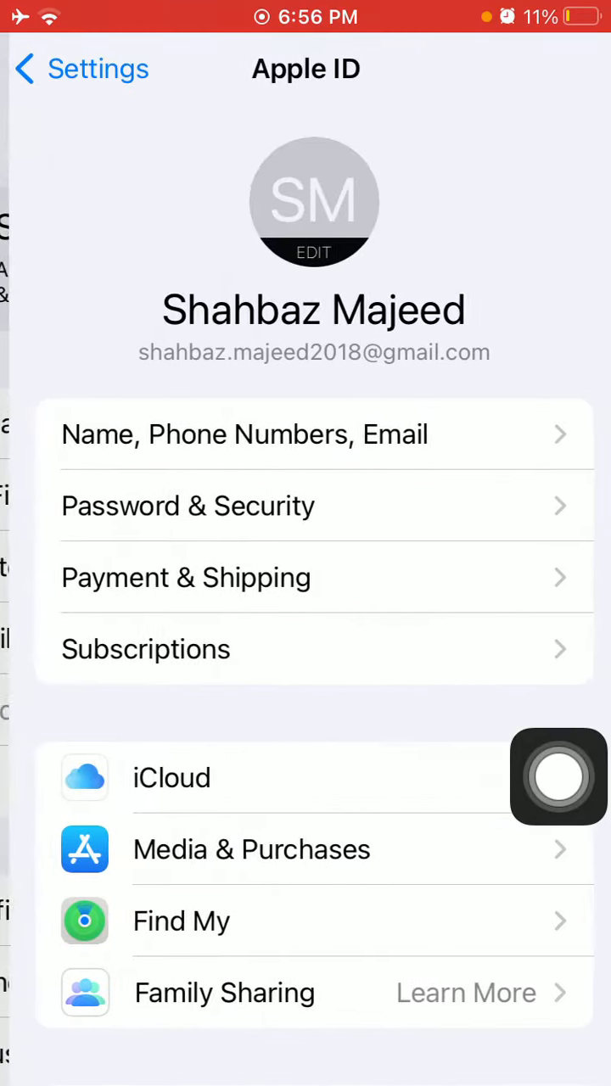
Re-enable iCloud Contacts syncing on the iCloud page, then go back Home.
{"action": "left_click", "coordinate": [171, 777]}
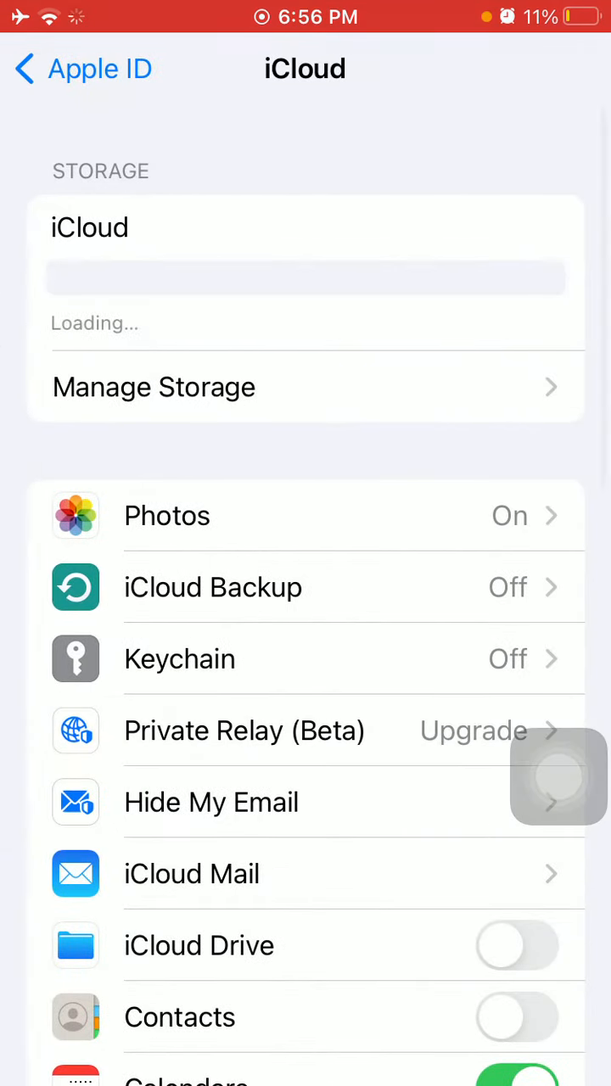
{"action": "scroll", "scroll_direction": "down", "scroll_amount": 3}
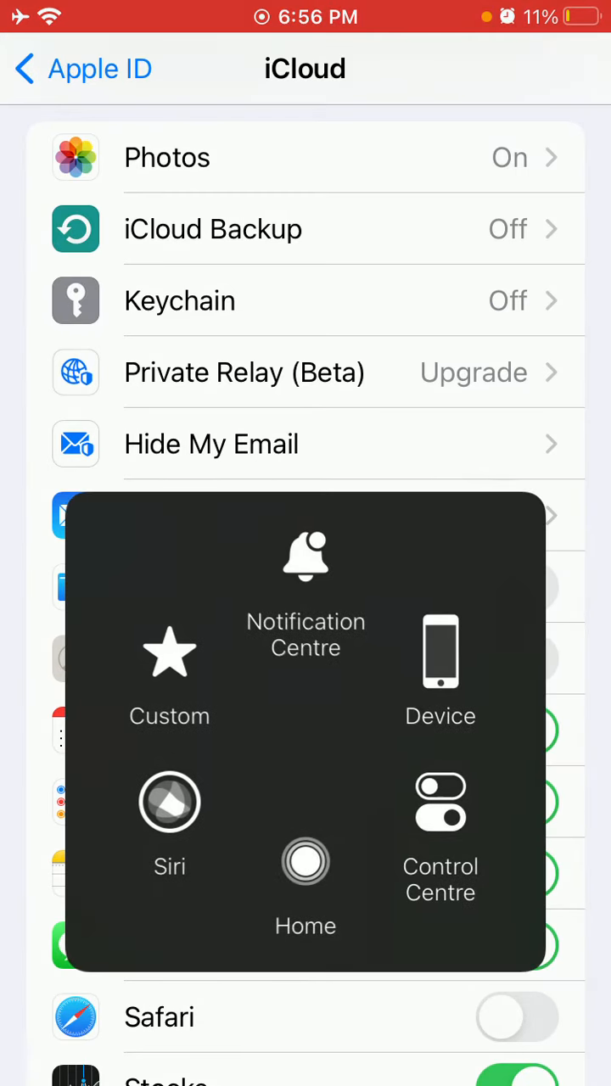
{"action": "left_click", "coordinate": [305, 861]}
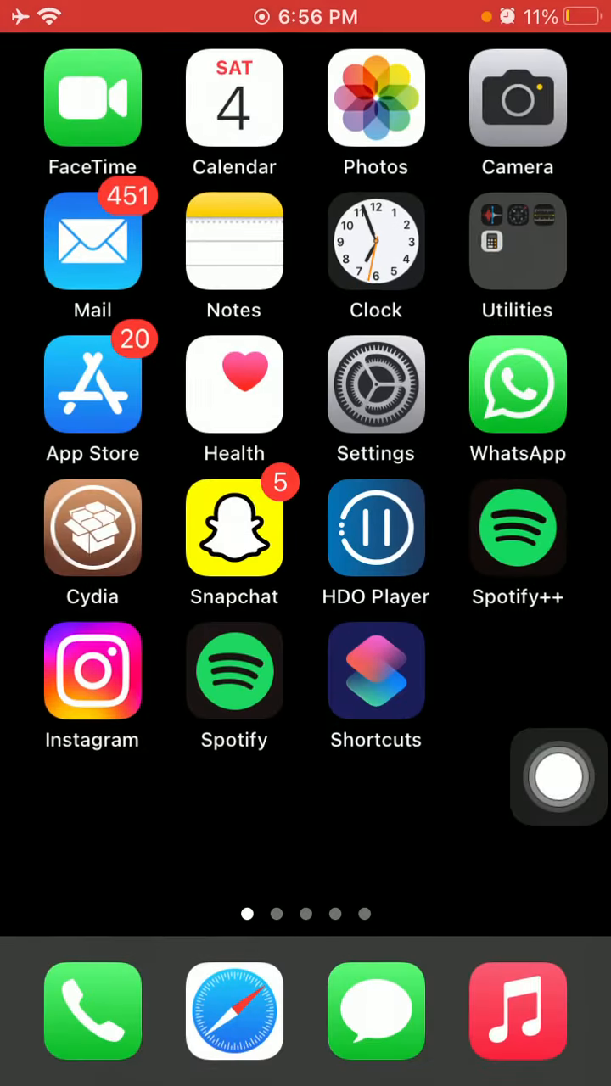